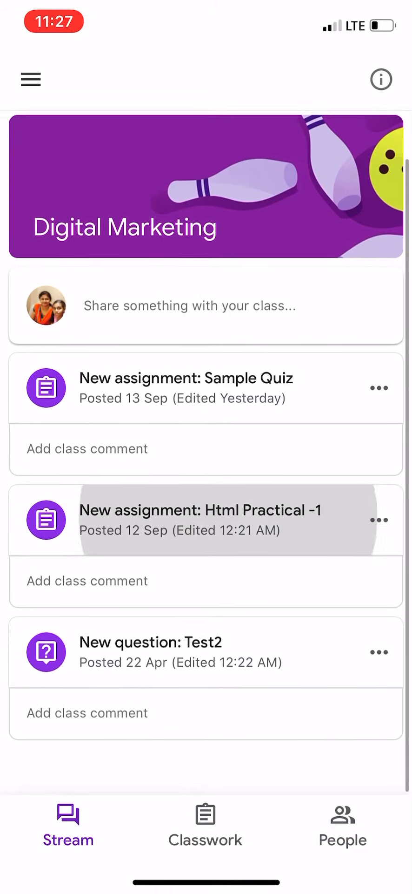
Step: Scroll the class stream and open the 'Html Practical -1' assignment post
scroll("down", 3)
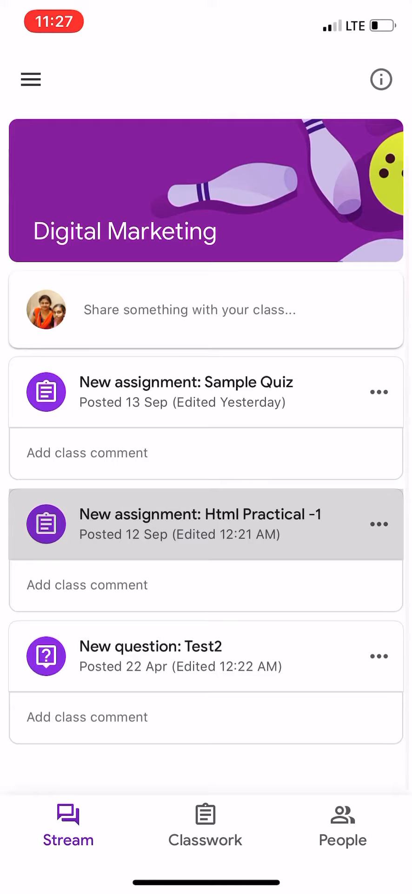
left_click(201, 523)
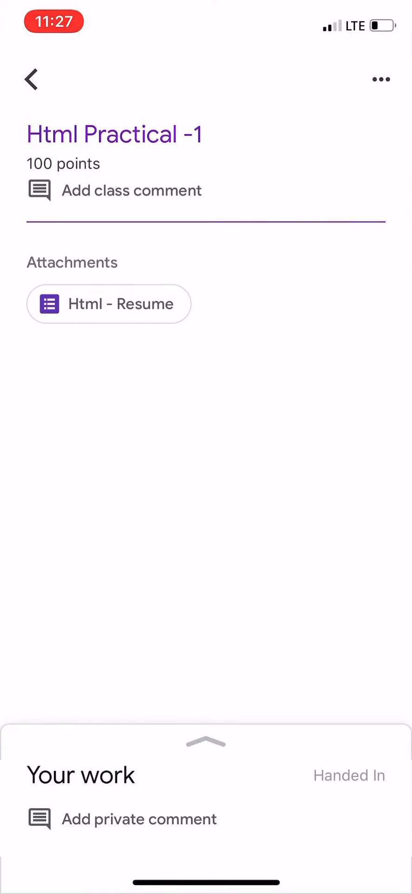
Step: Launch the 'Html - Resume' attachment so the app chooser appears
left_click(109, 303)
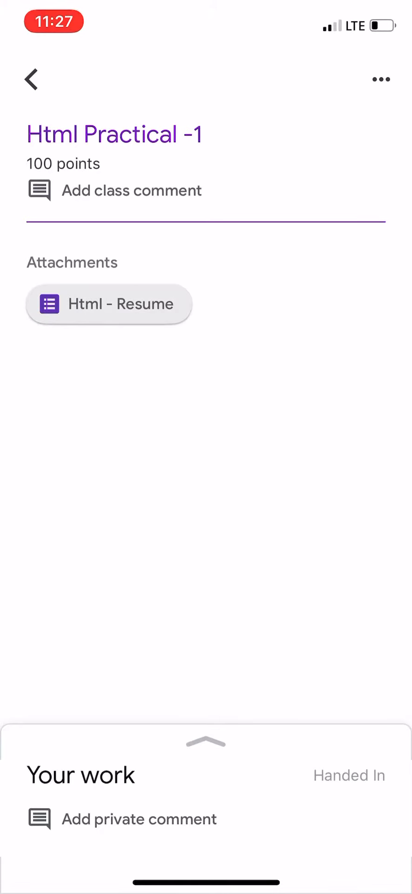
left_click(108, 303)
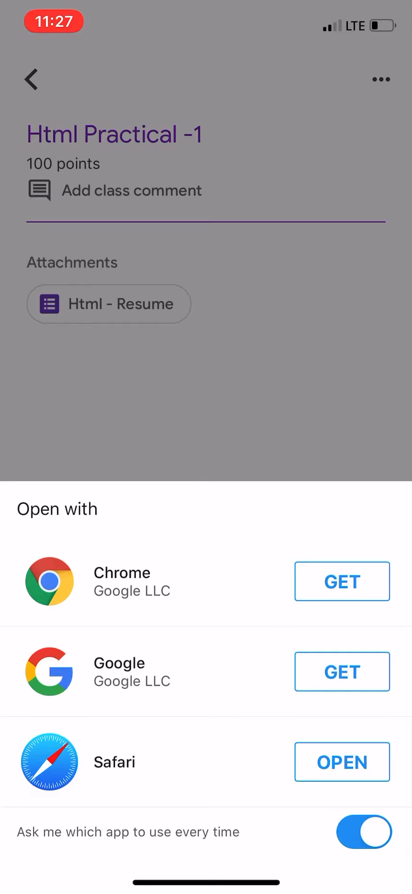
Step: Choose Safari to open the 'Html - Resume' form
left_click(342, 762)
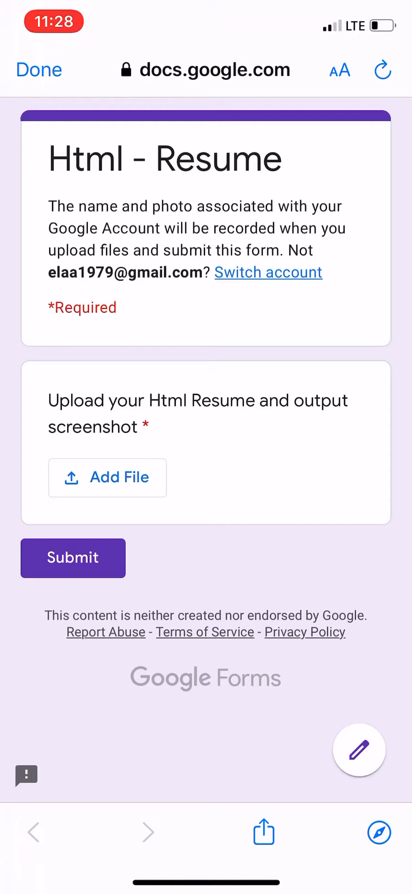
Step: Start adding a file to the Html resume and output screenshot question
left_click(107, 478)
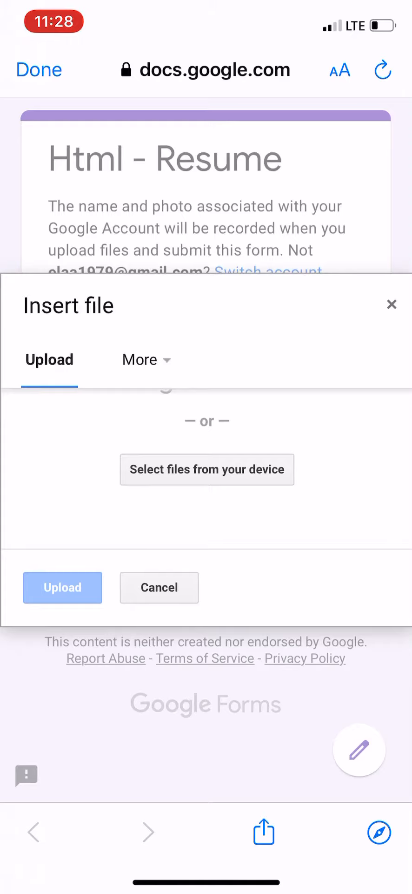
Step: Browse device files and pick 21306202012554602.pdf for upload
left_click(207, 469)
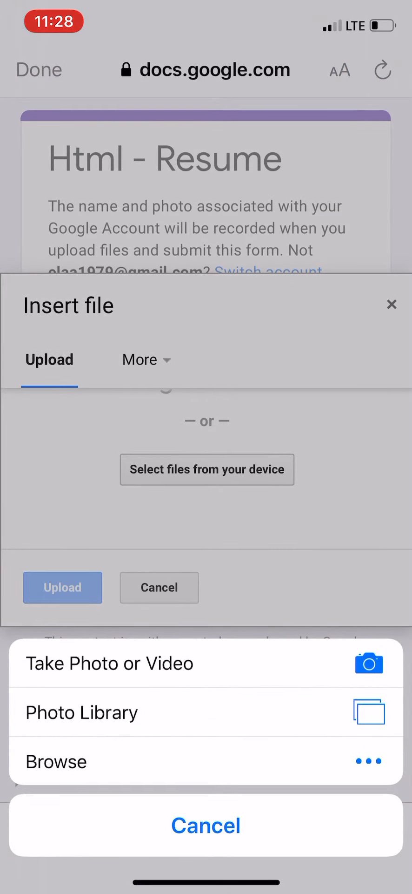
left_click(56, 761)
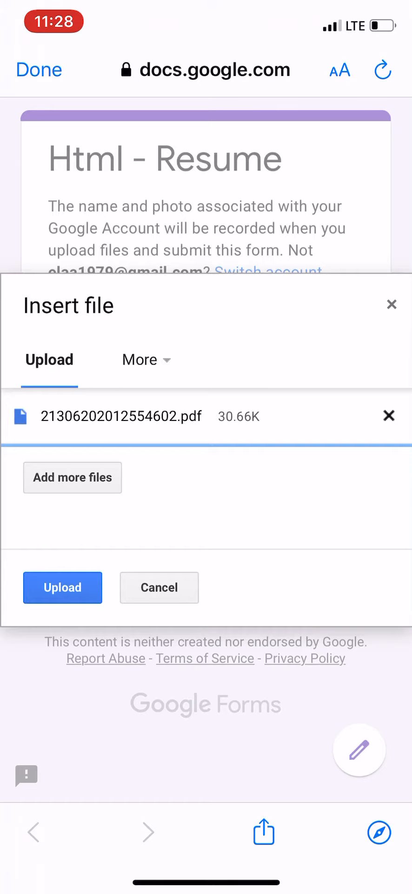
Step: Upload the PDF and submit the form response, marking the assignment done
left_click(62, 587)
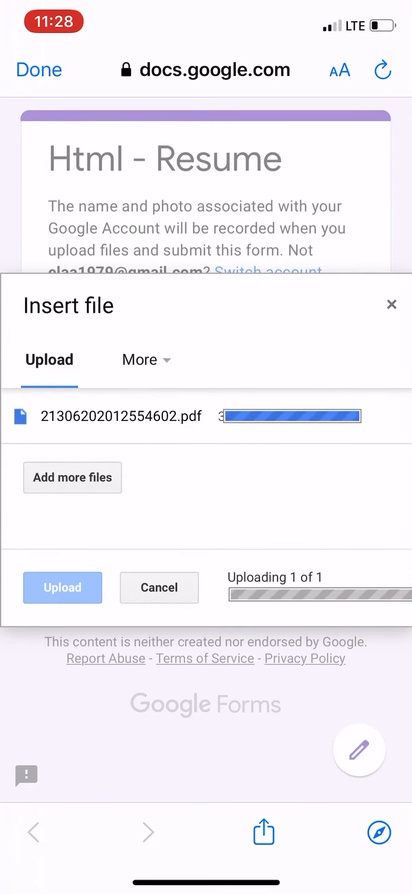
left_click(63, 587)
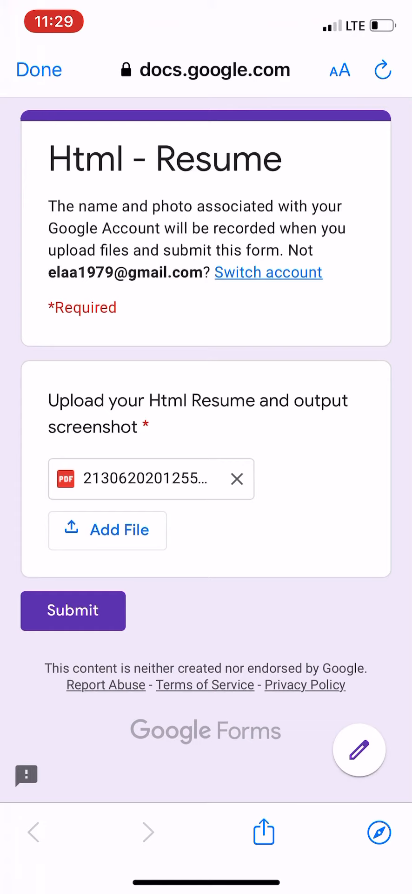
left_click(73, 611)
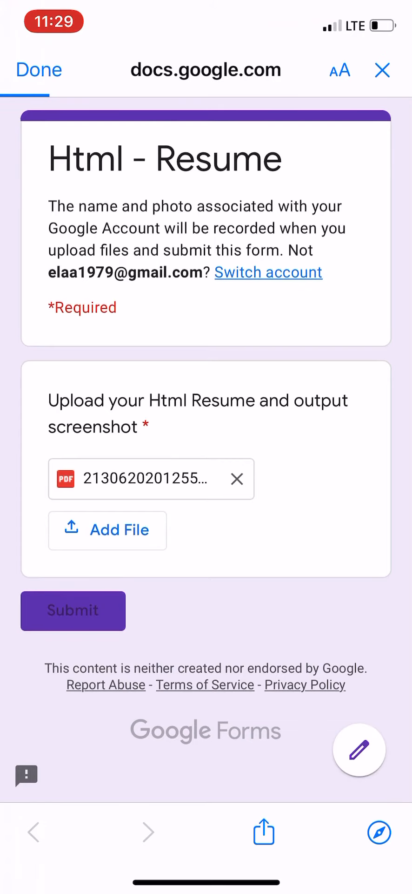
left_click(72, 610)
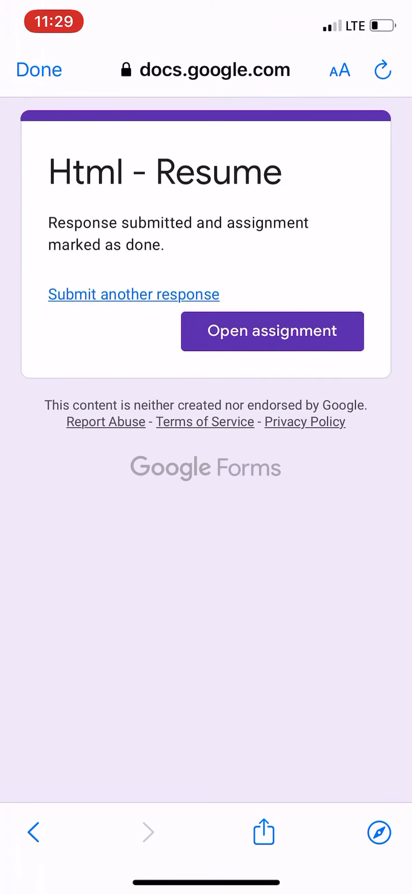